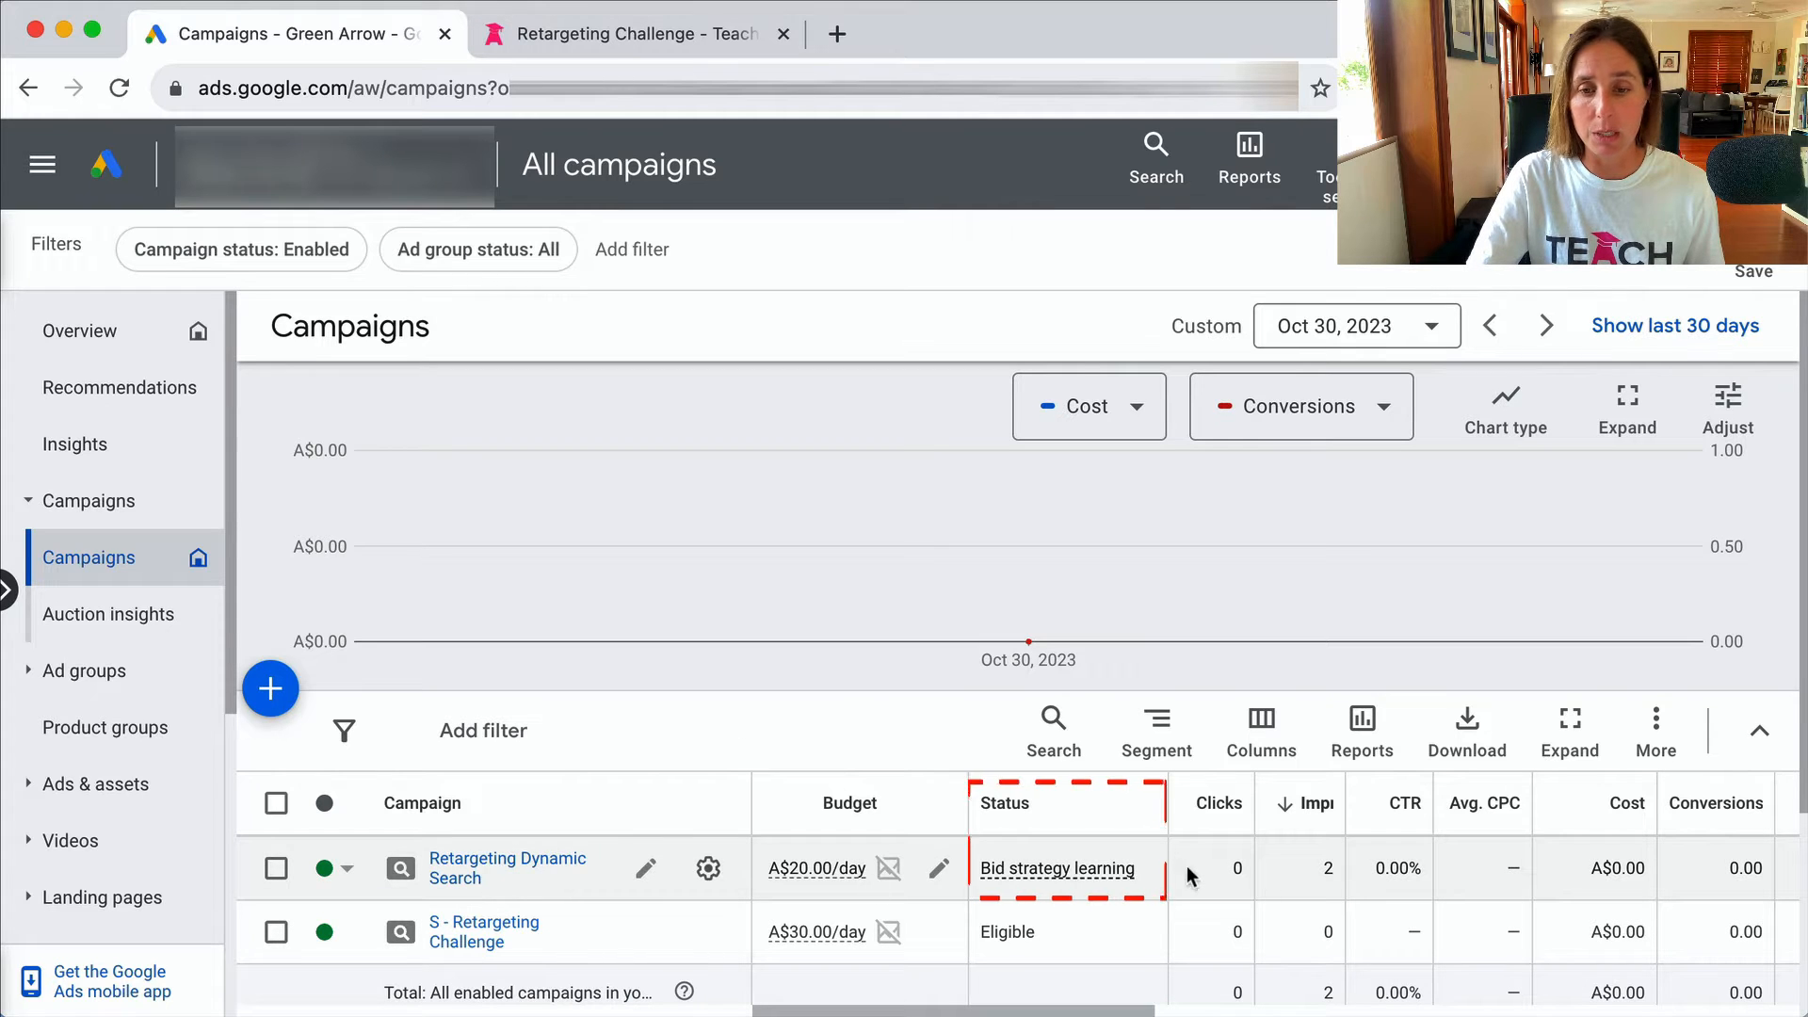
pyautogui.moveTo(1055, 868)
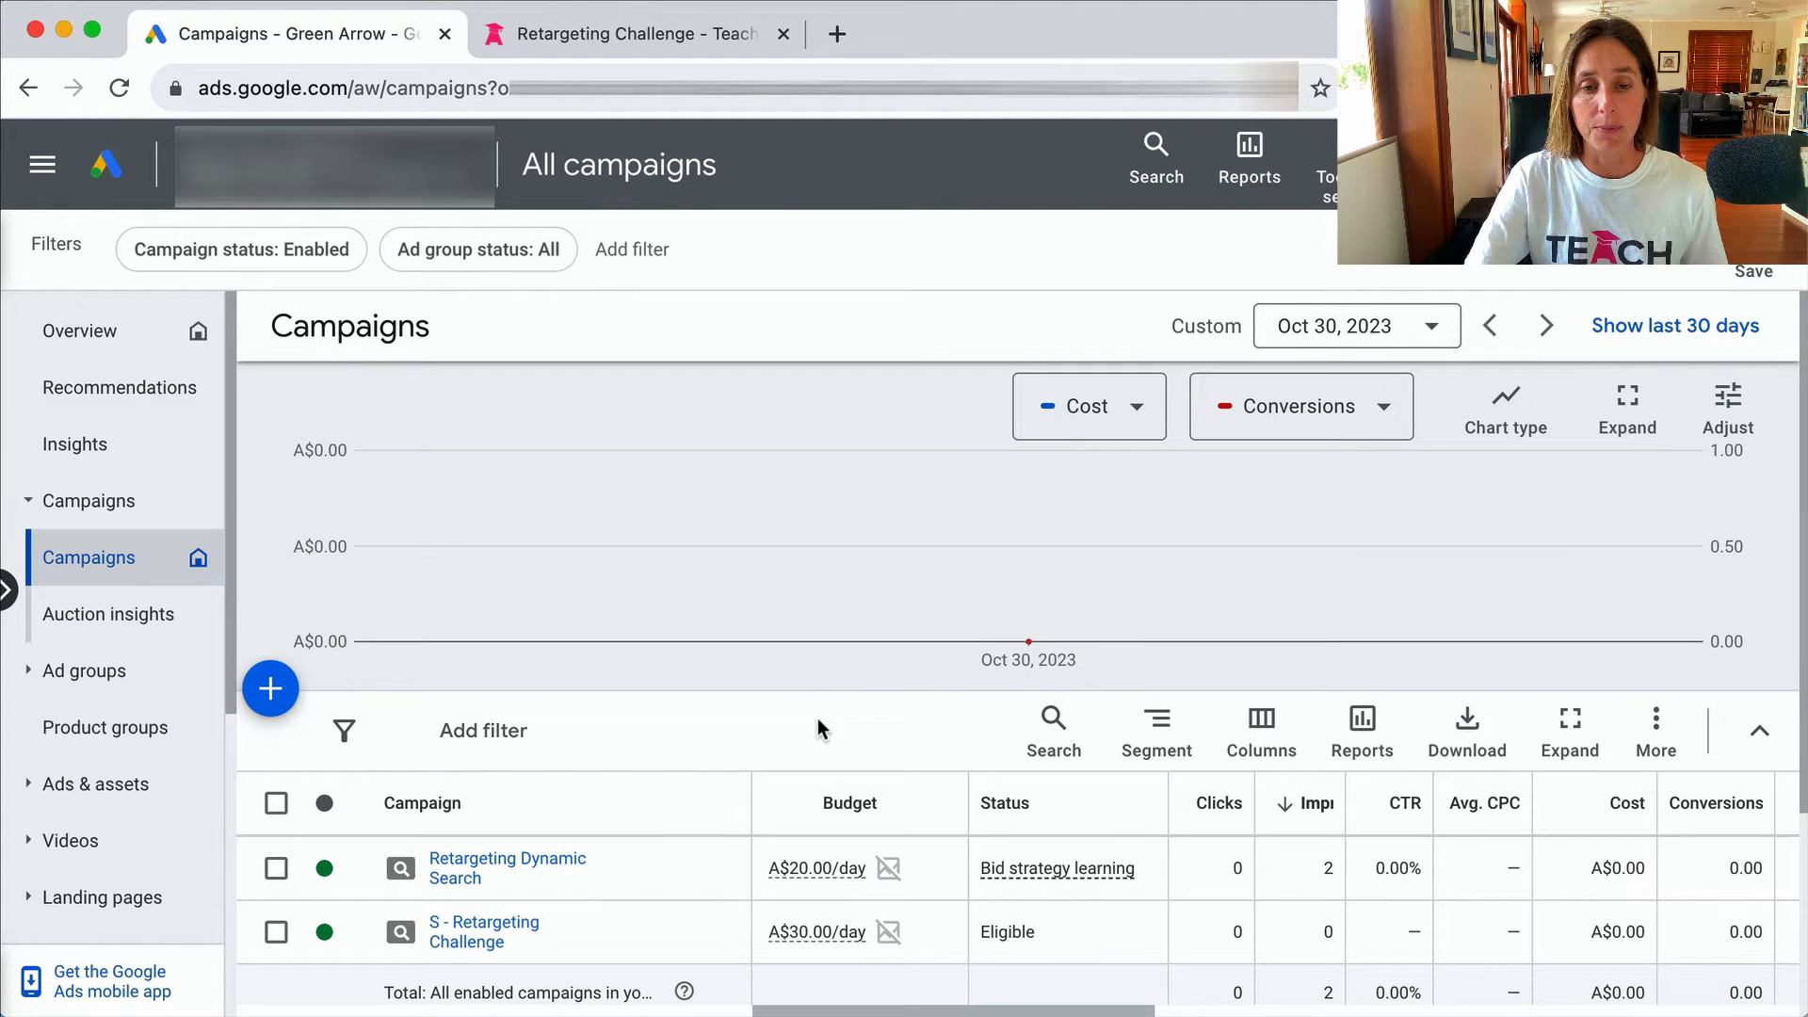
# Switch to the teachtraffic.com 14-Day Retargeting Challenge page, then back to the campaigns table
pyautogui.click(635, 32)
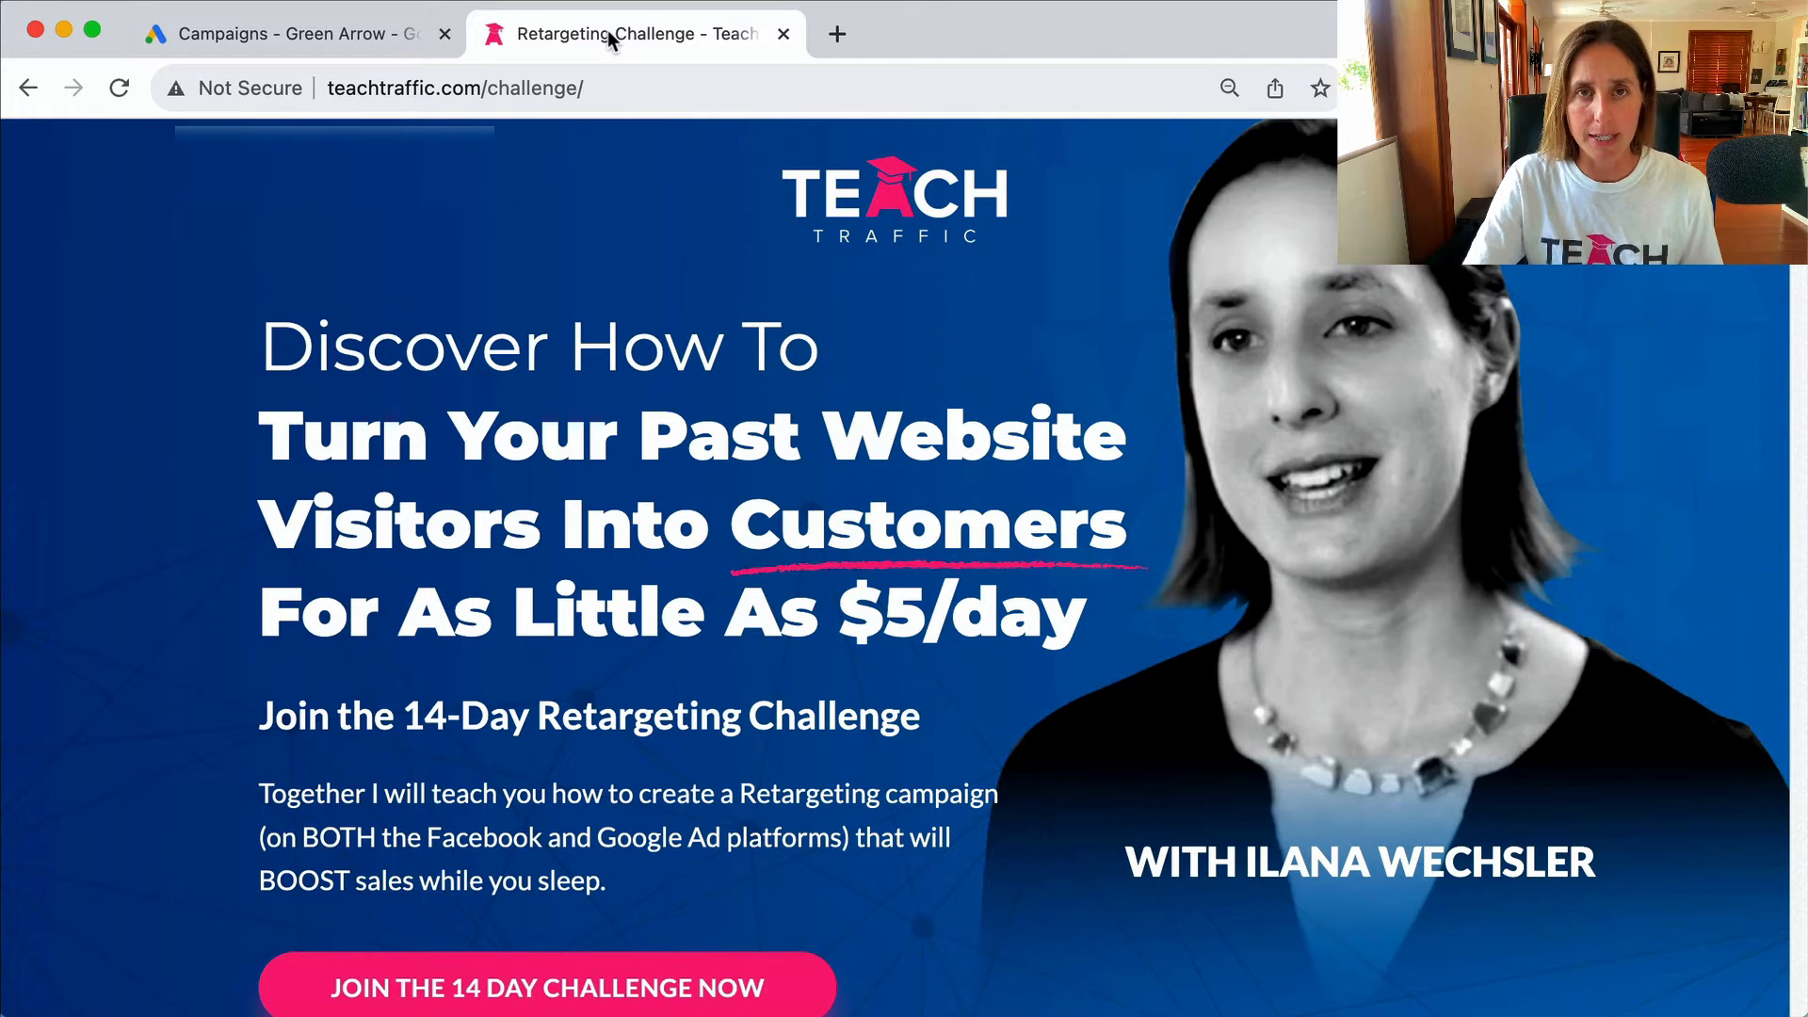
pyautogui.click(294, 32)
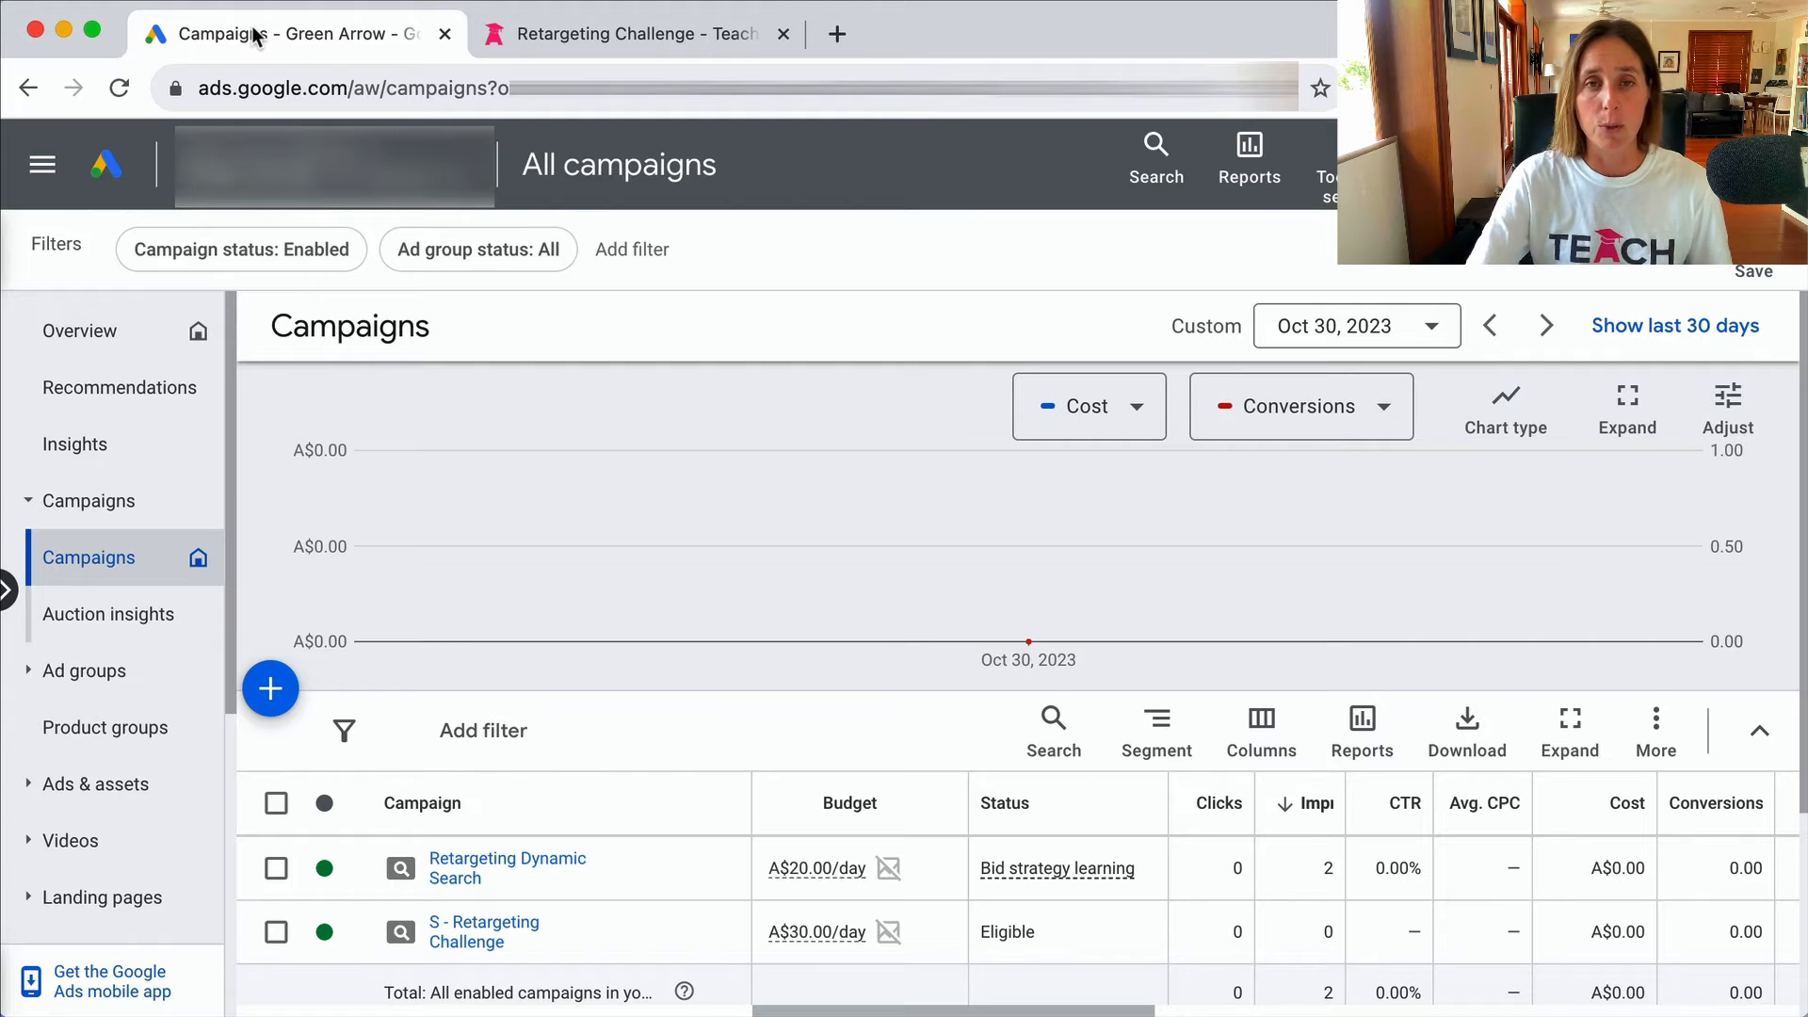
pyautogui.moveTo(900, 731)
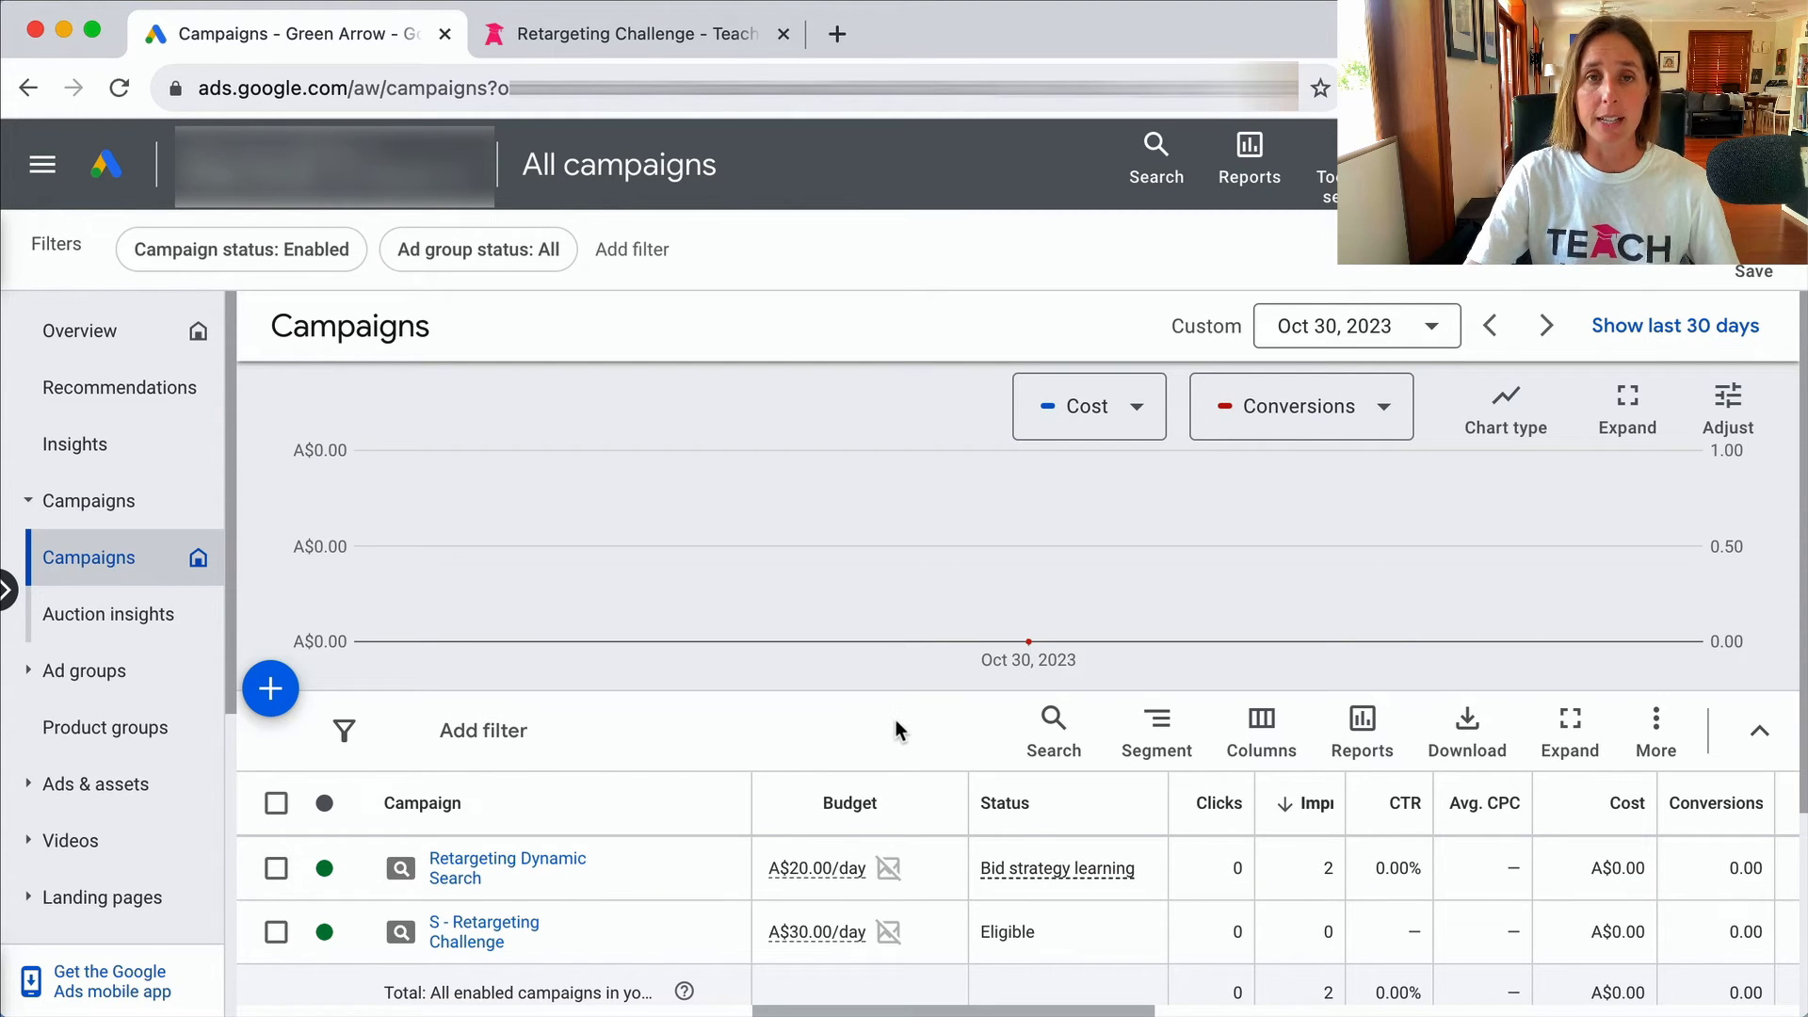